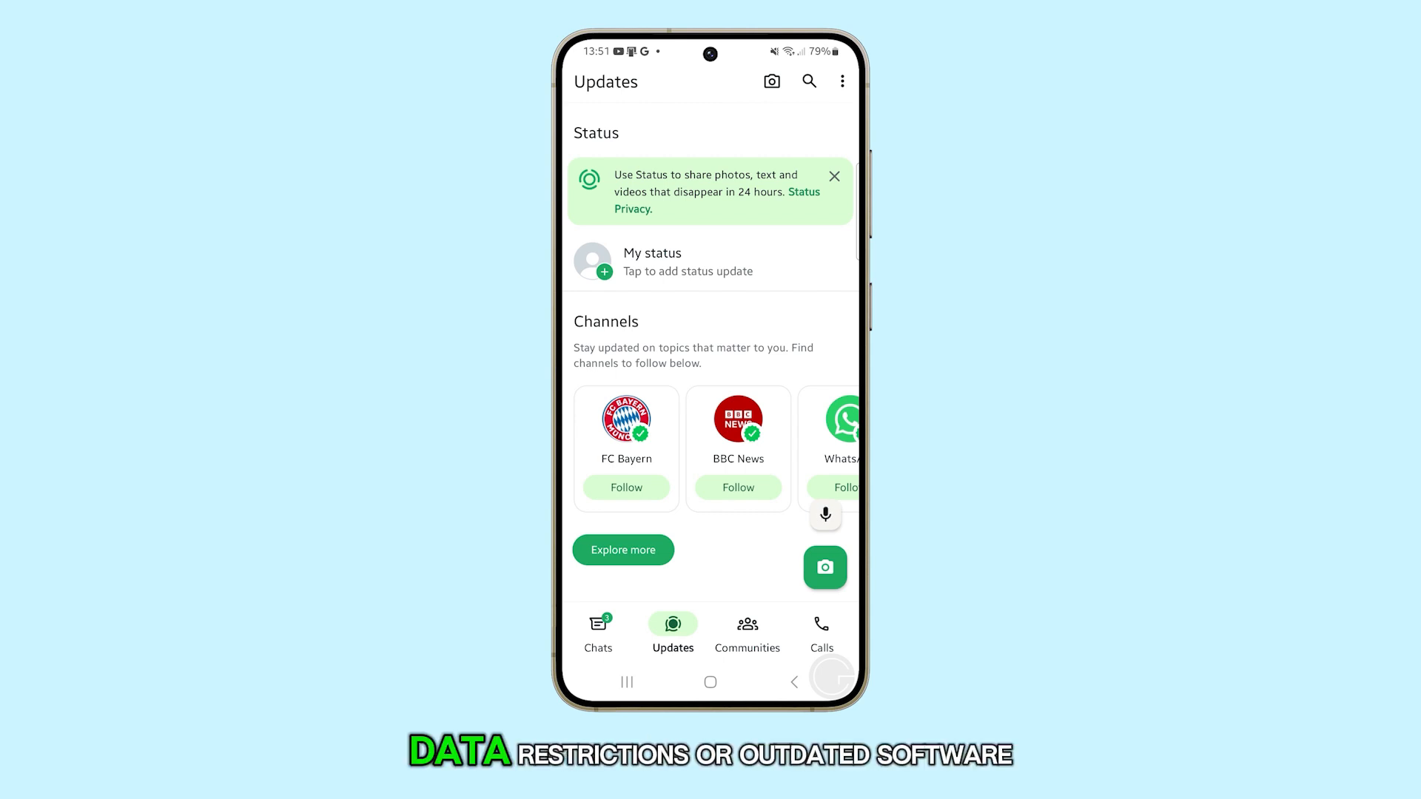
Open WhatsApp's Updates options menu, then leave WhatsApp for the phone's app drawer.
left_click(842, 81)
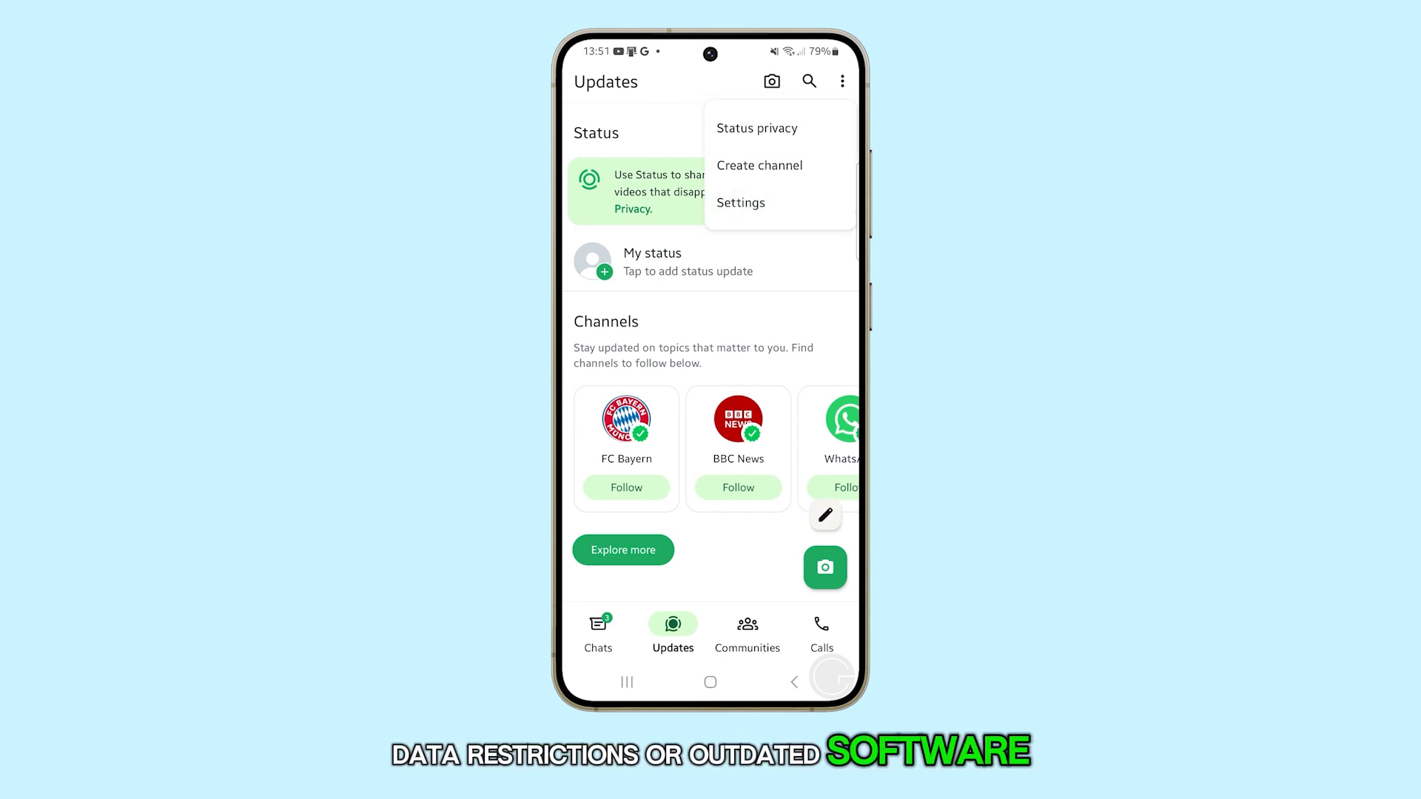
left_click(740, 203)
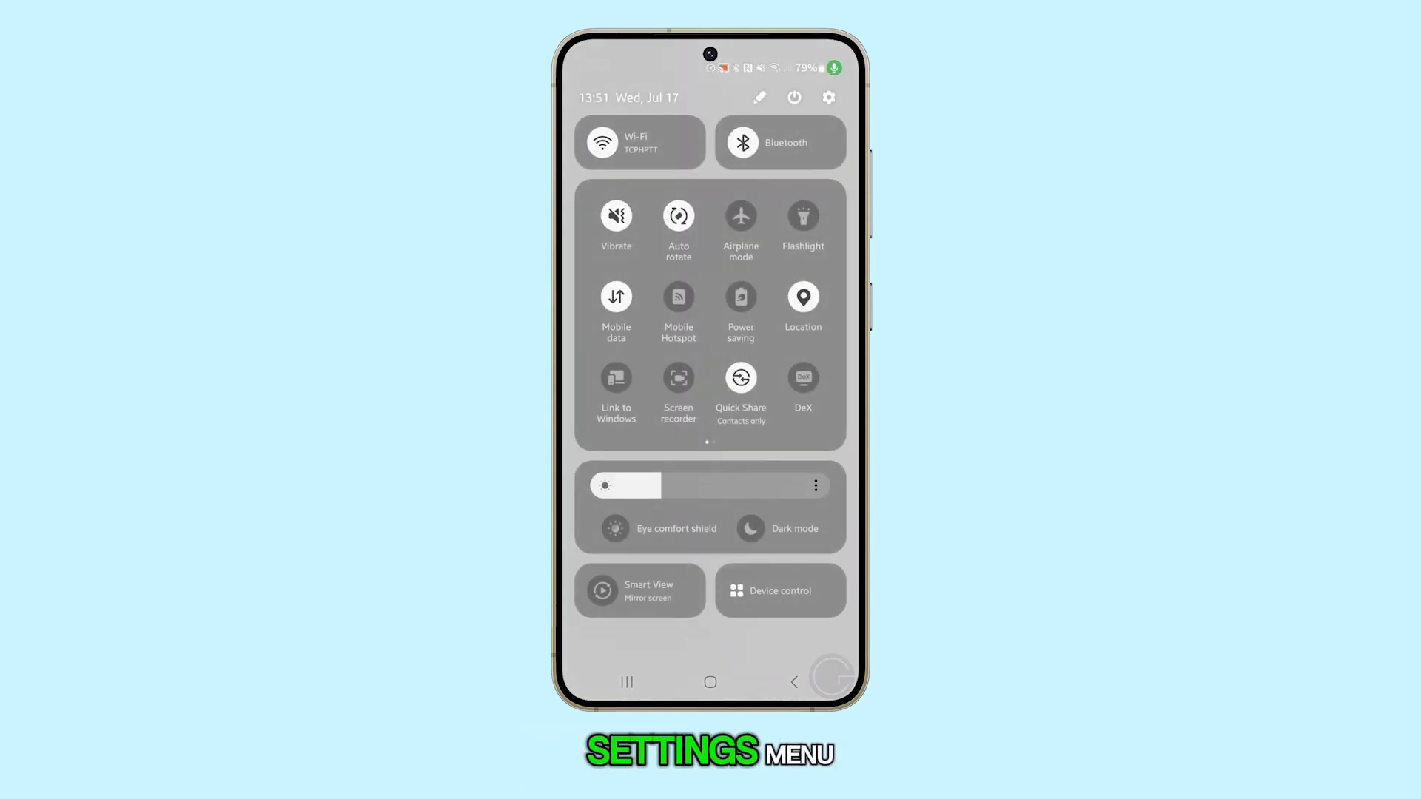
scroll("left", 3)
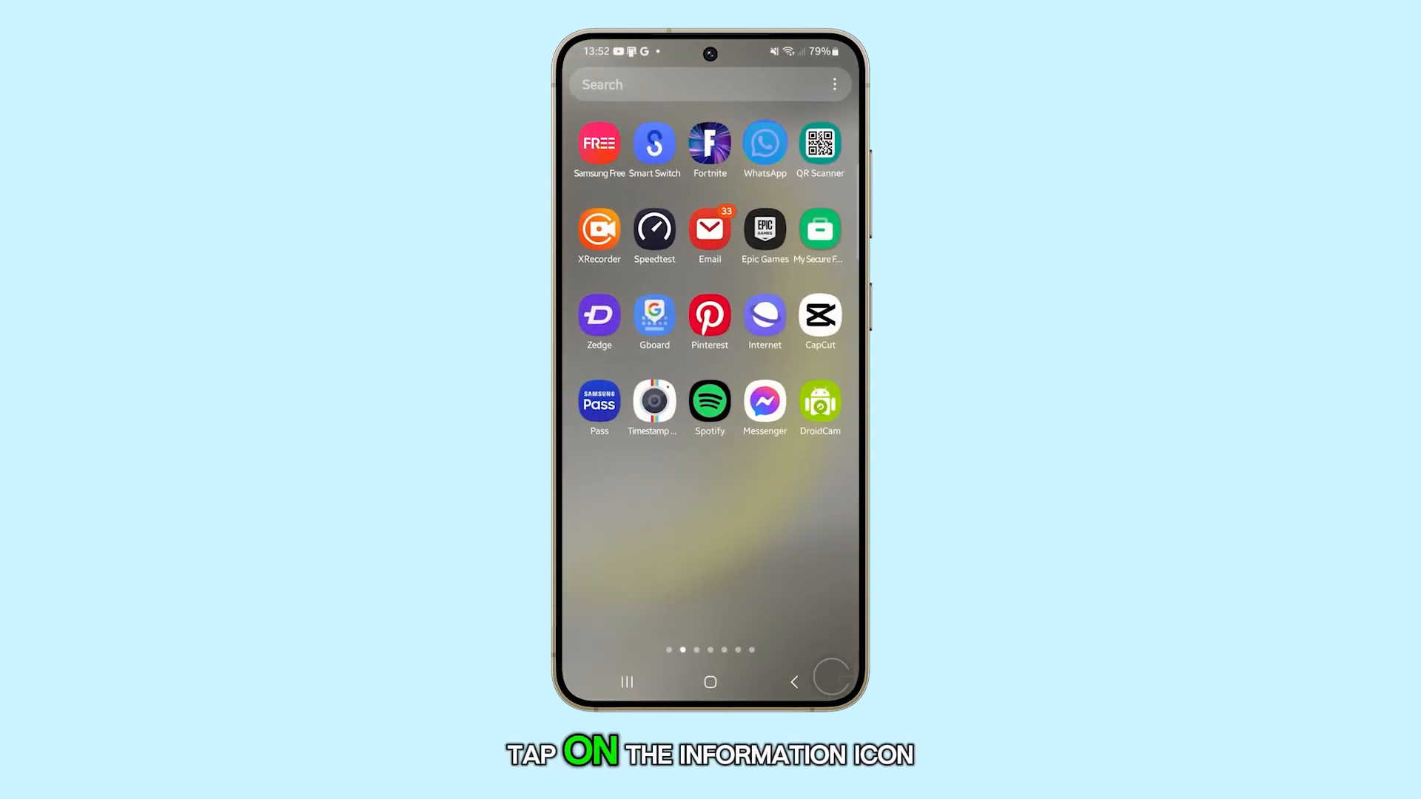
Check WhatsApp's shortcut menu and app info, then open WhatsApp to its Settings screen.
left_click(763, 145)
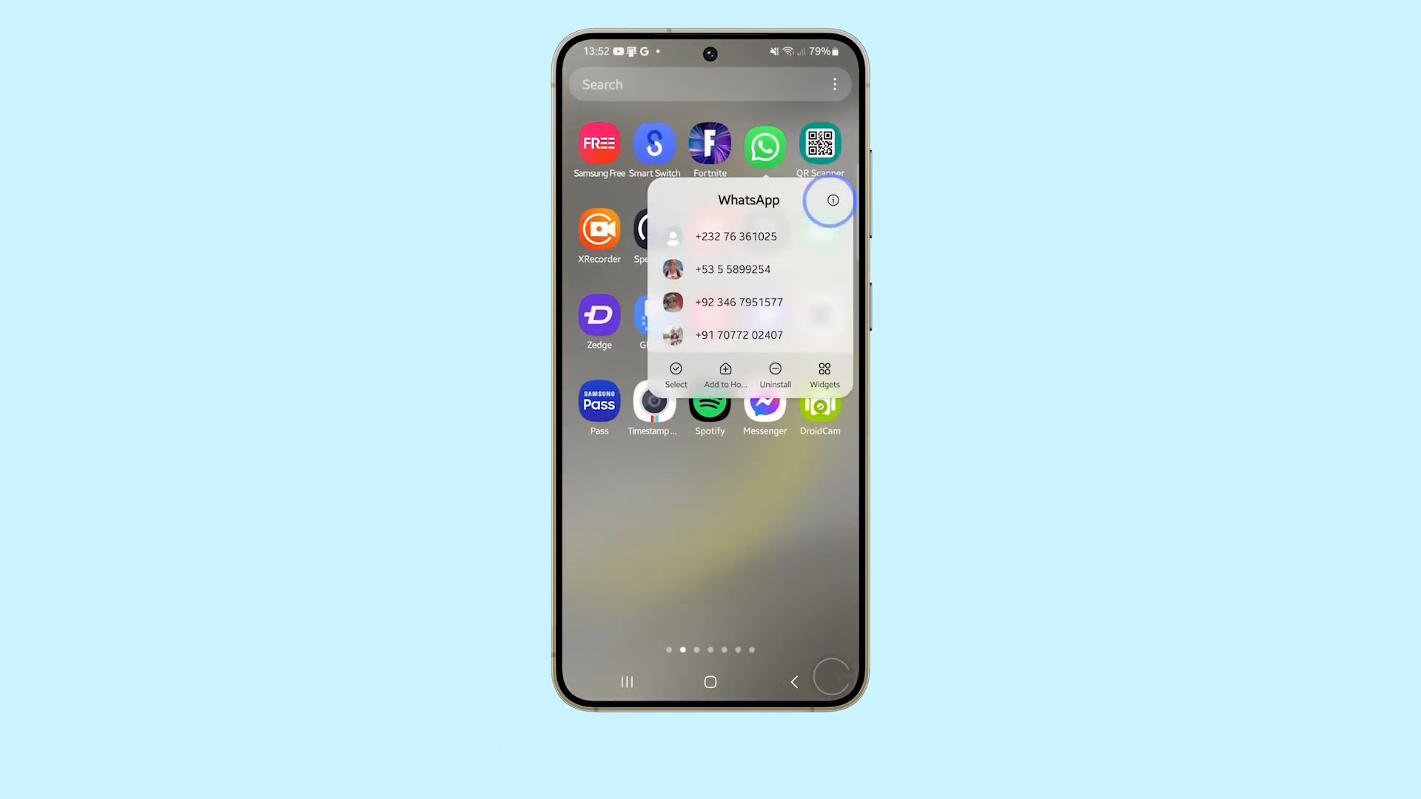
left_click(828, 201)
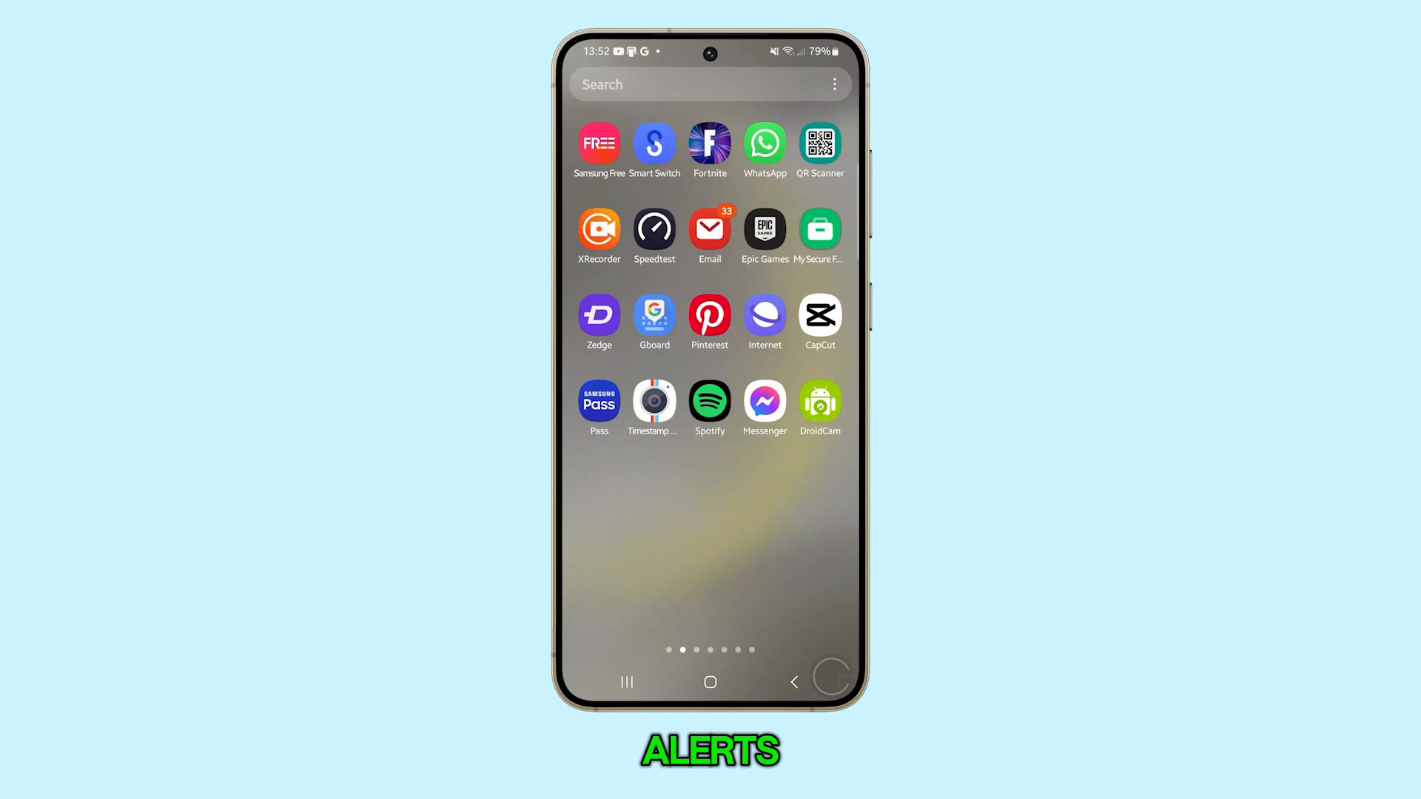
left_click(764, 143)
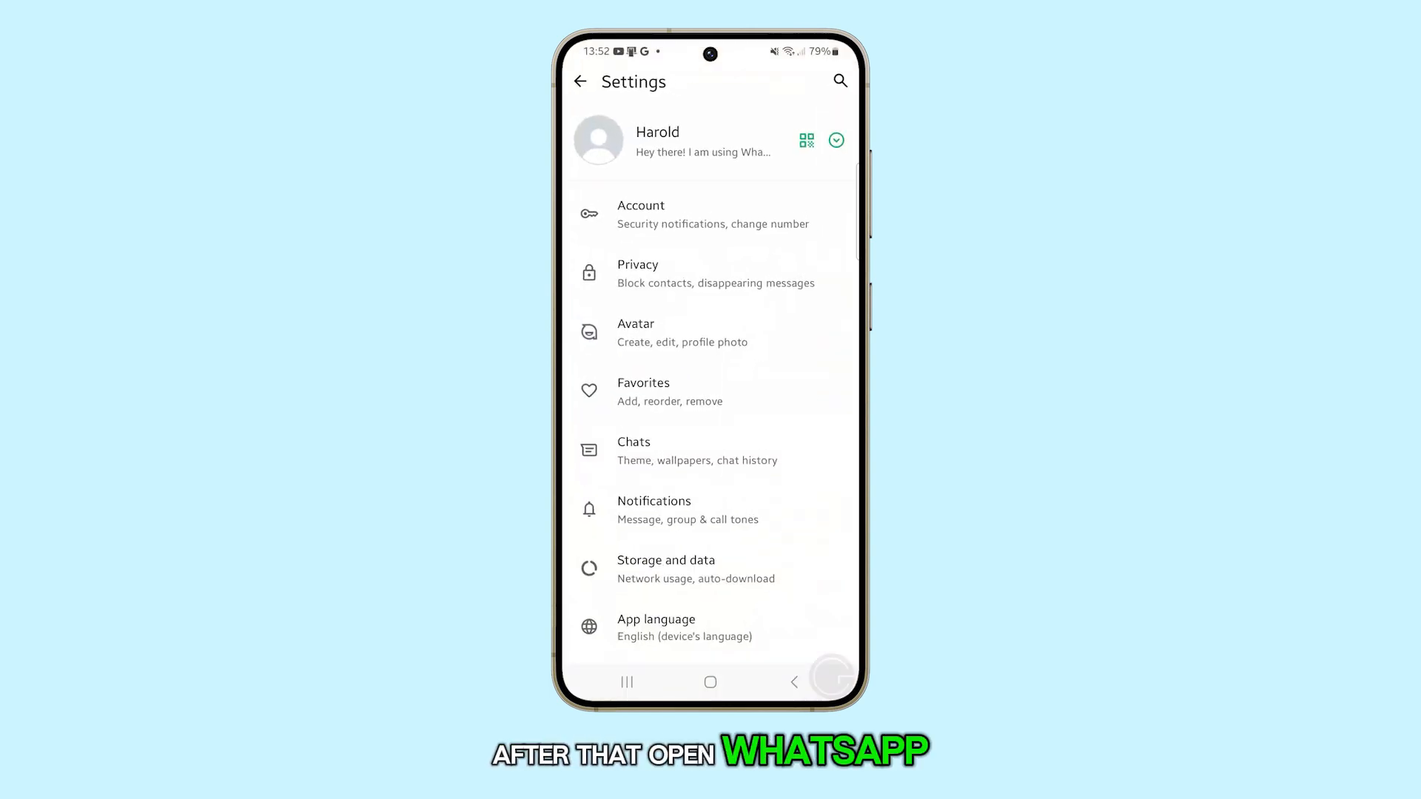
Open WhatsApp's Notifications settings, enable high priority notifications, and pull down the notification shade.
left_click(677, 585)
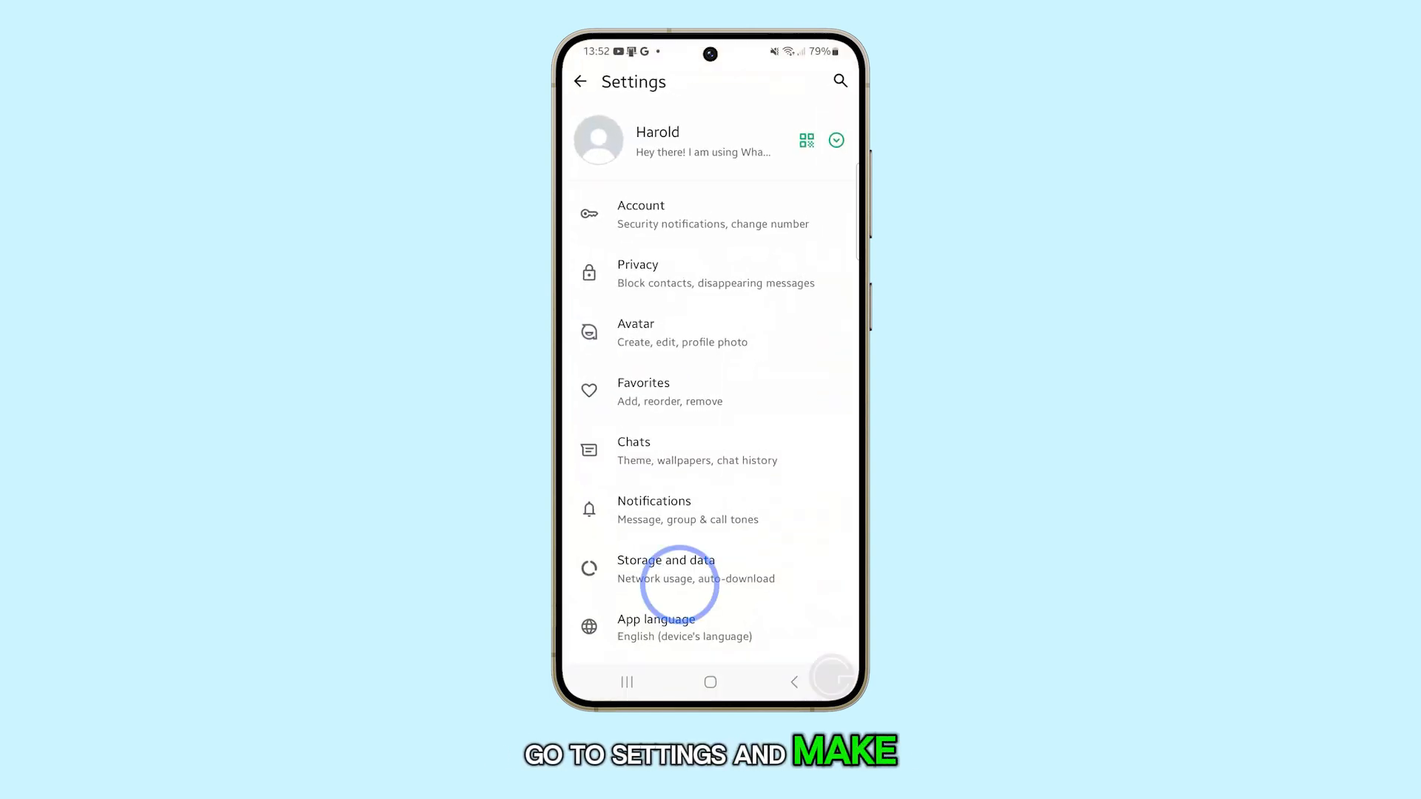
left_click(654, 509)
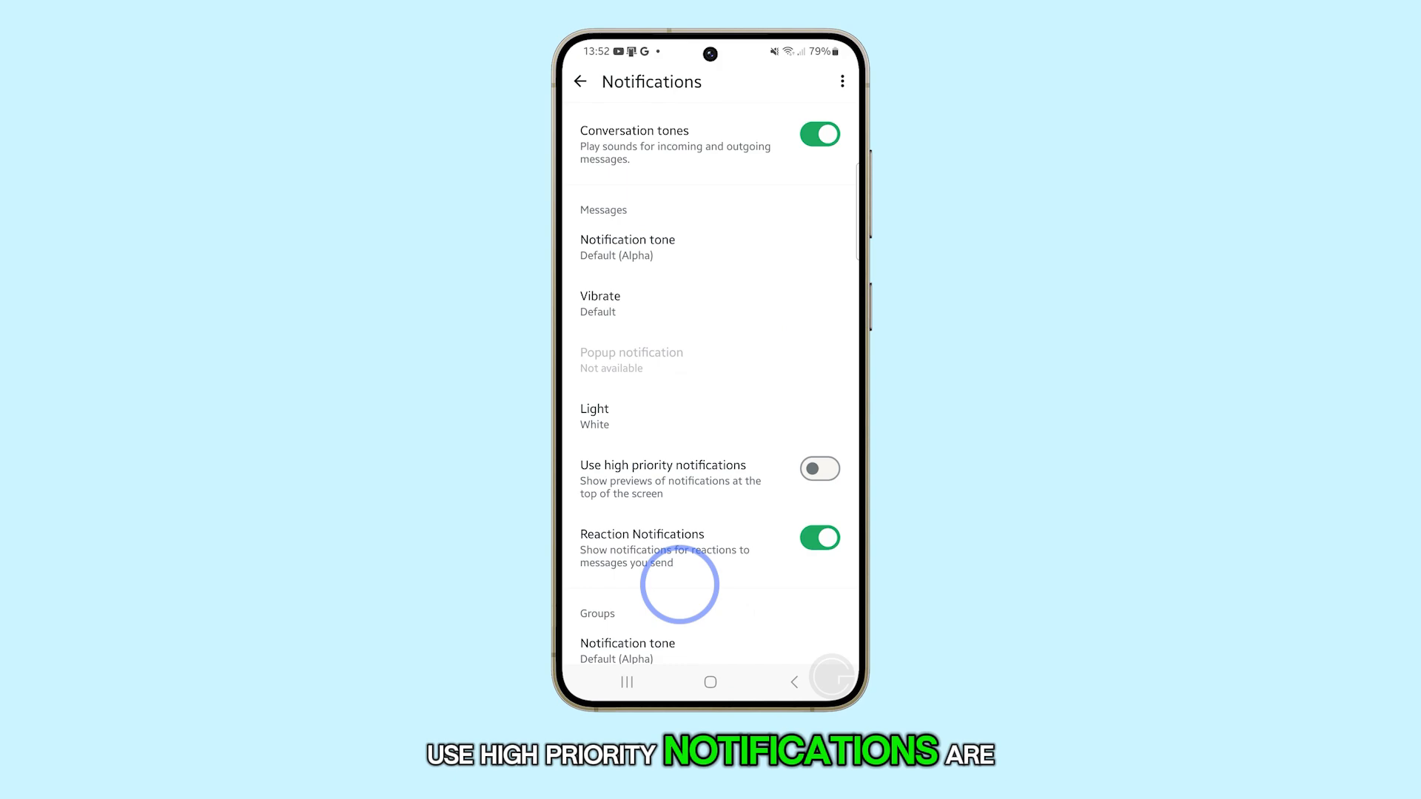
left_click(819, 469)
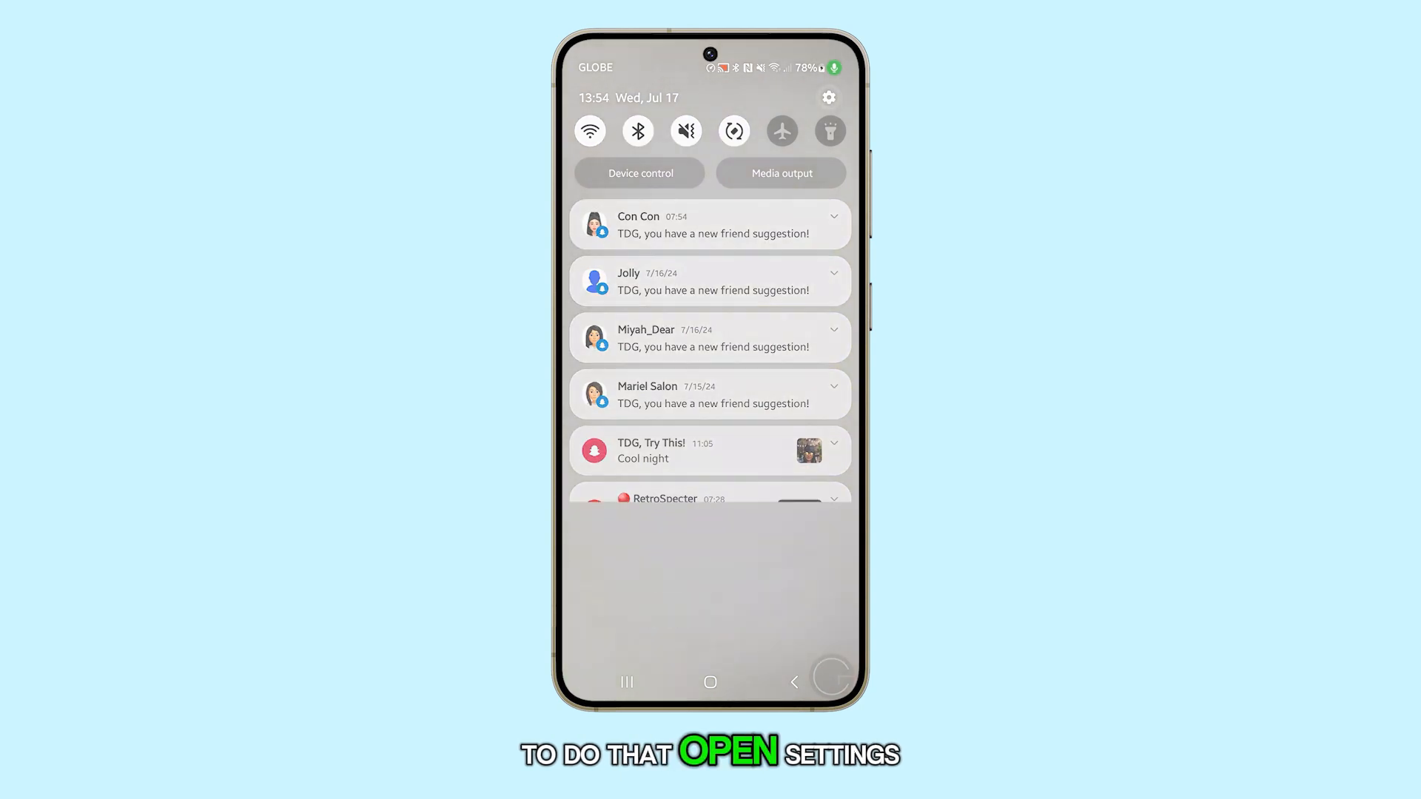
Open Settings and view the Reset options under General management.
left_click(828, 97)
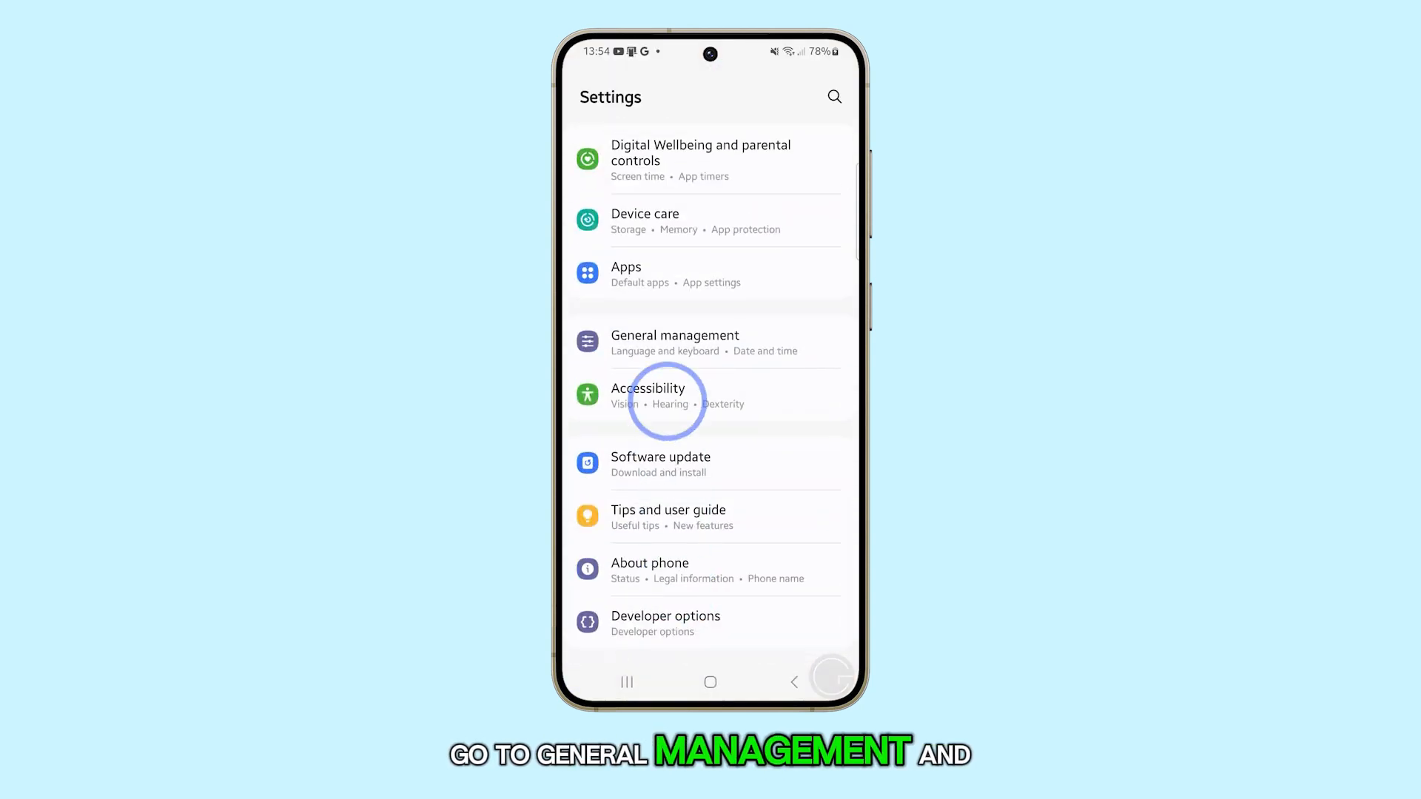
left_click(675, 335)
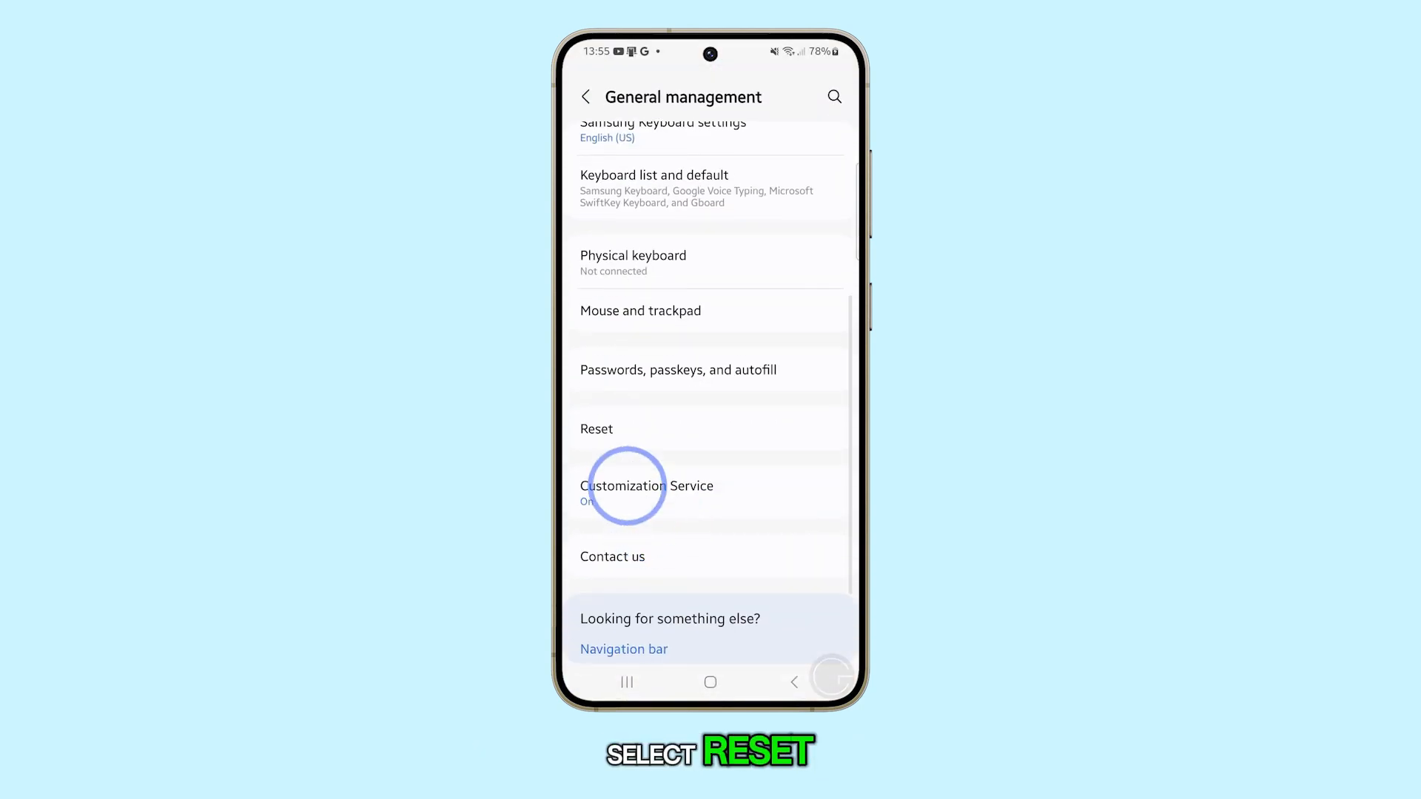
left_click(597, 428)
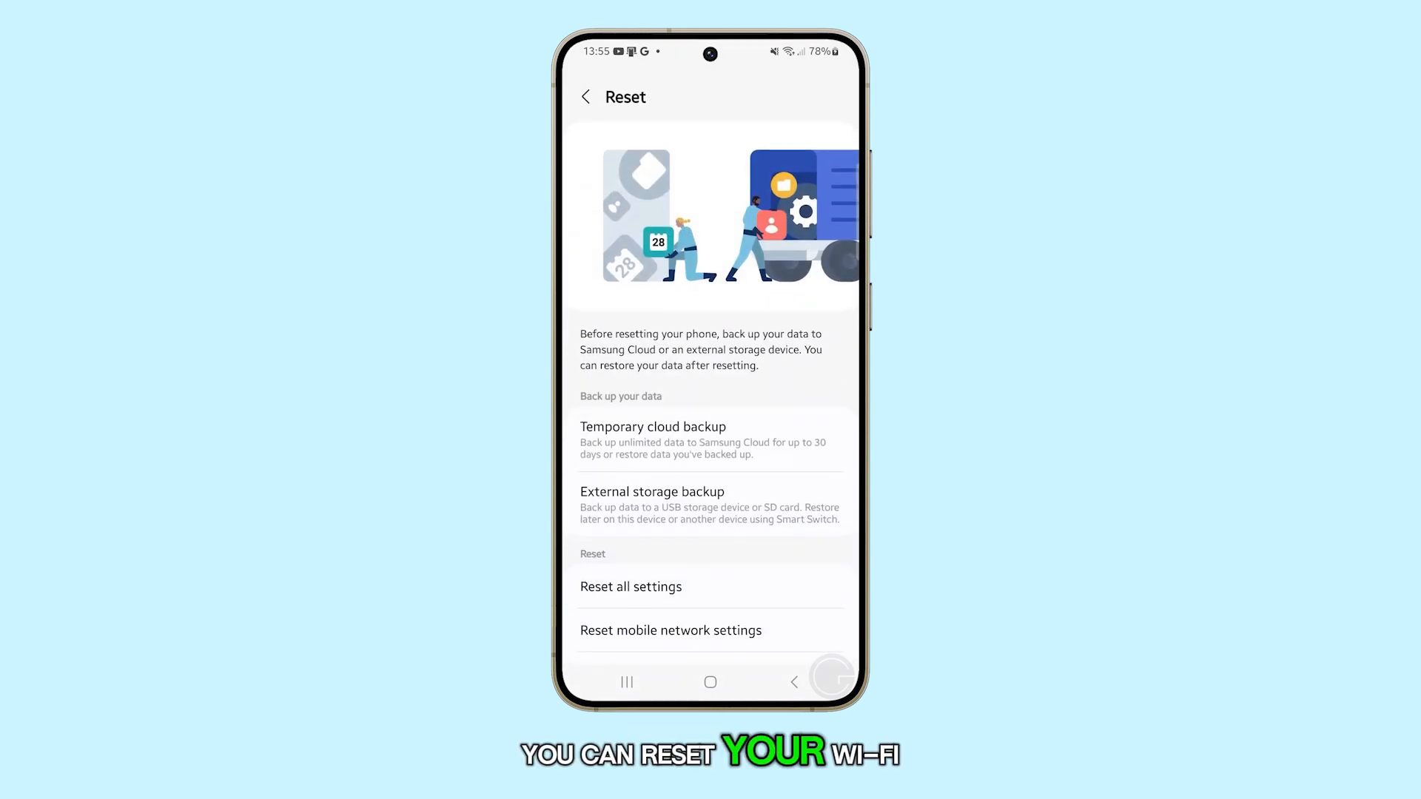
scroll("down", 3)
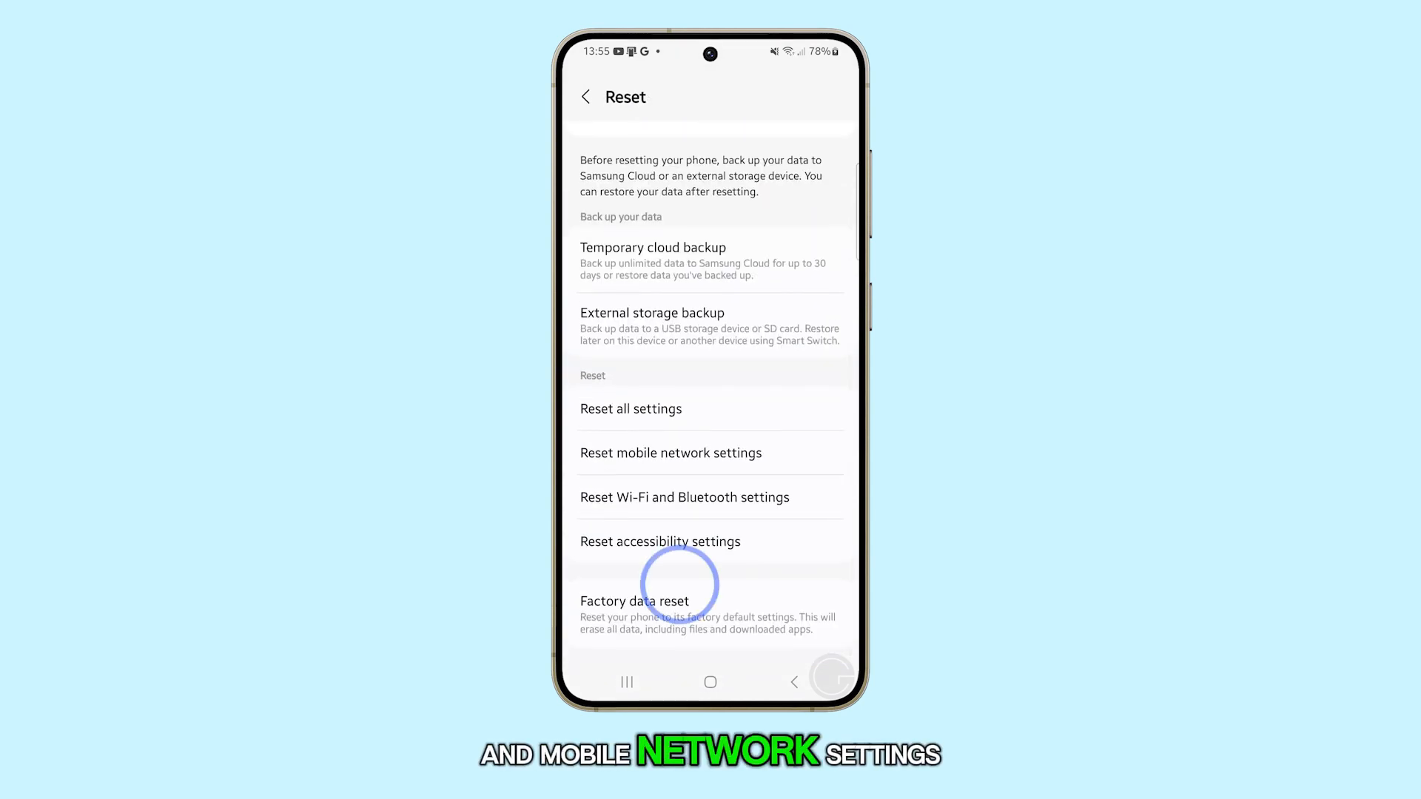
Return to the main Settings list and open the Software update page.
left_click(683, 498)
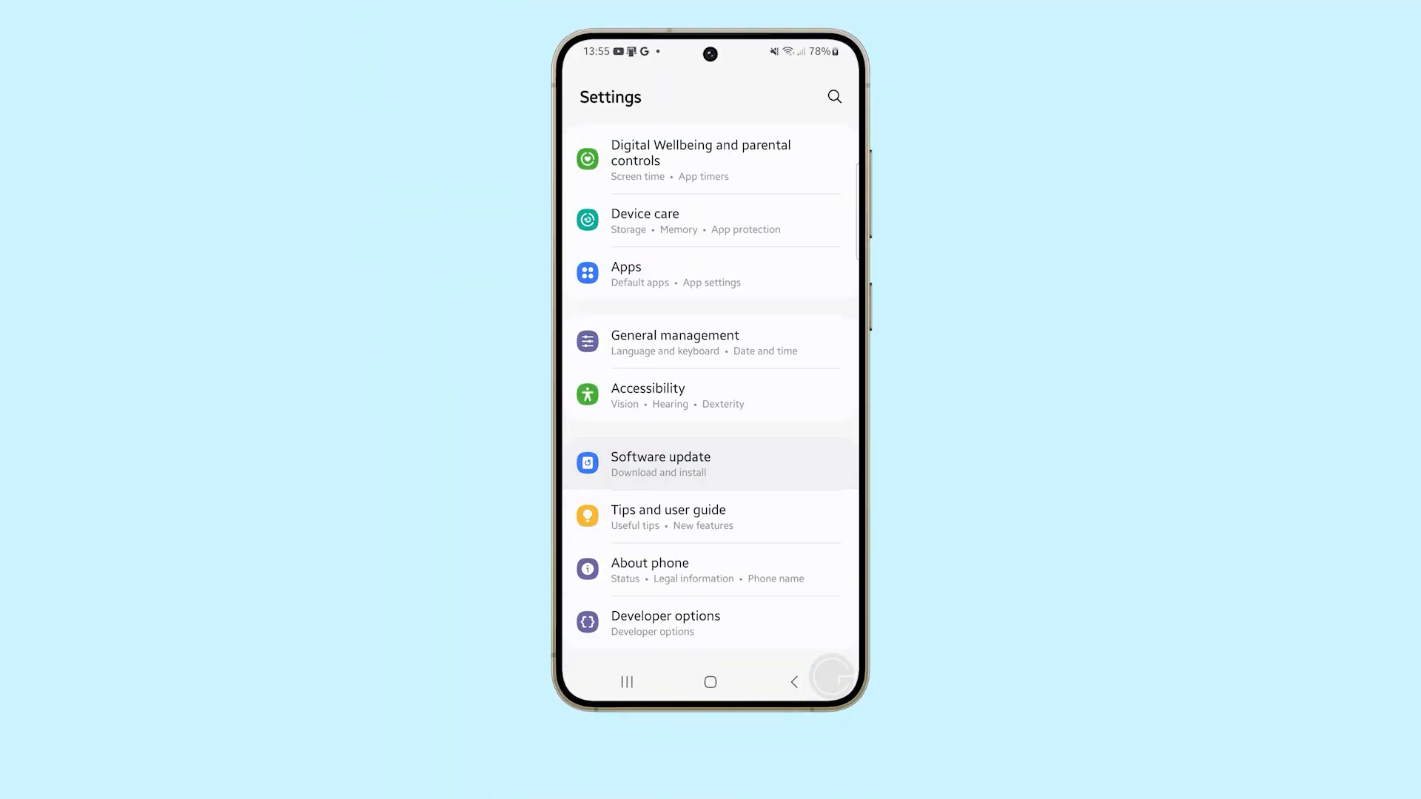
left_click(660, 464)
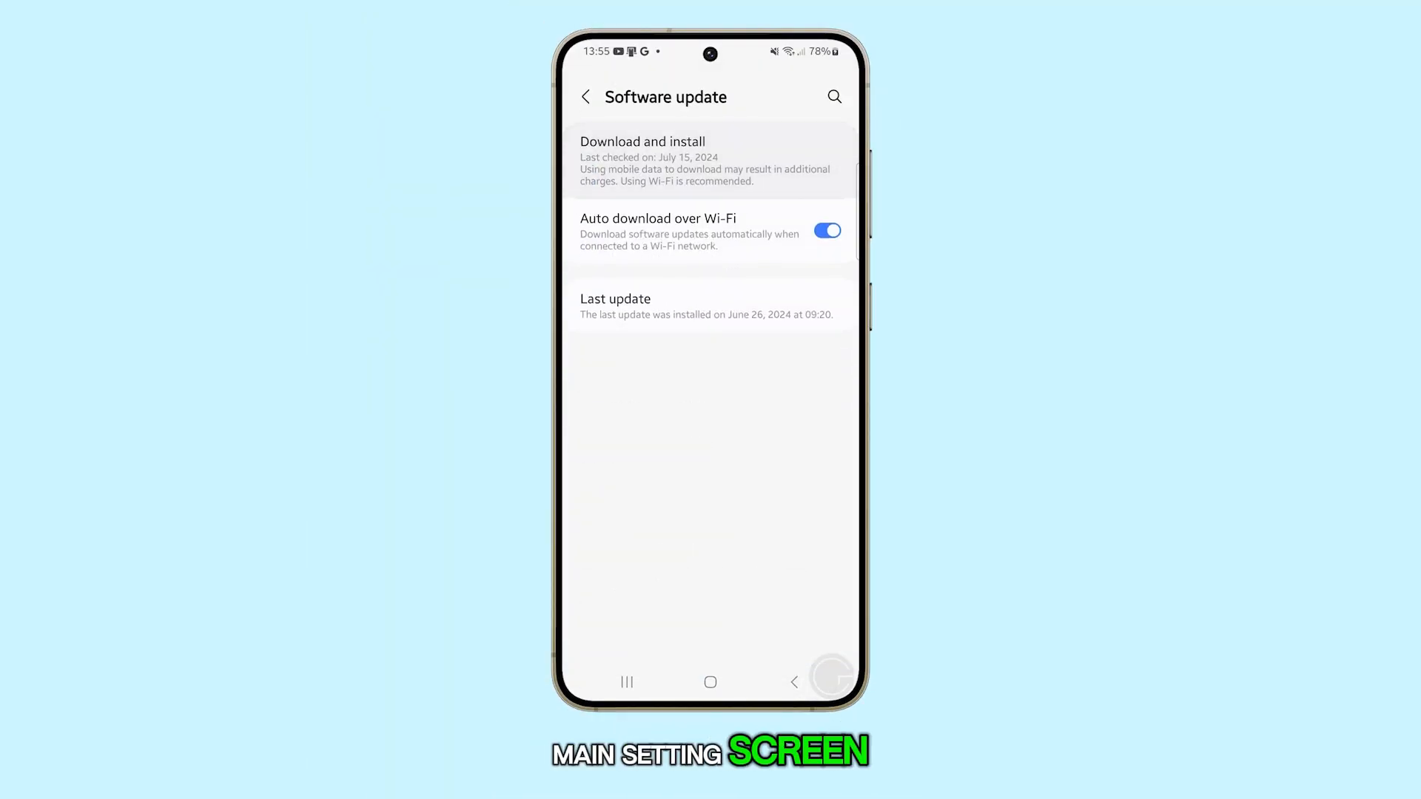